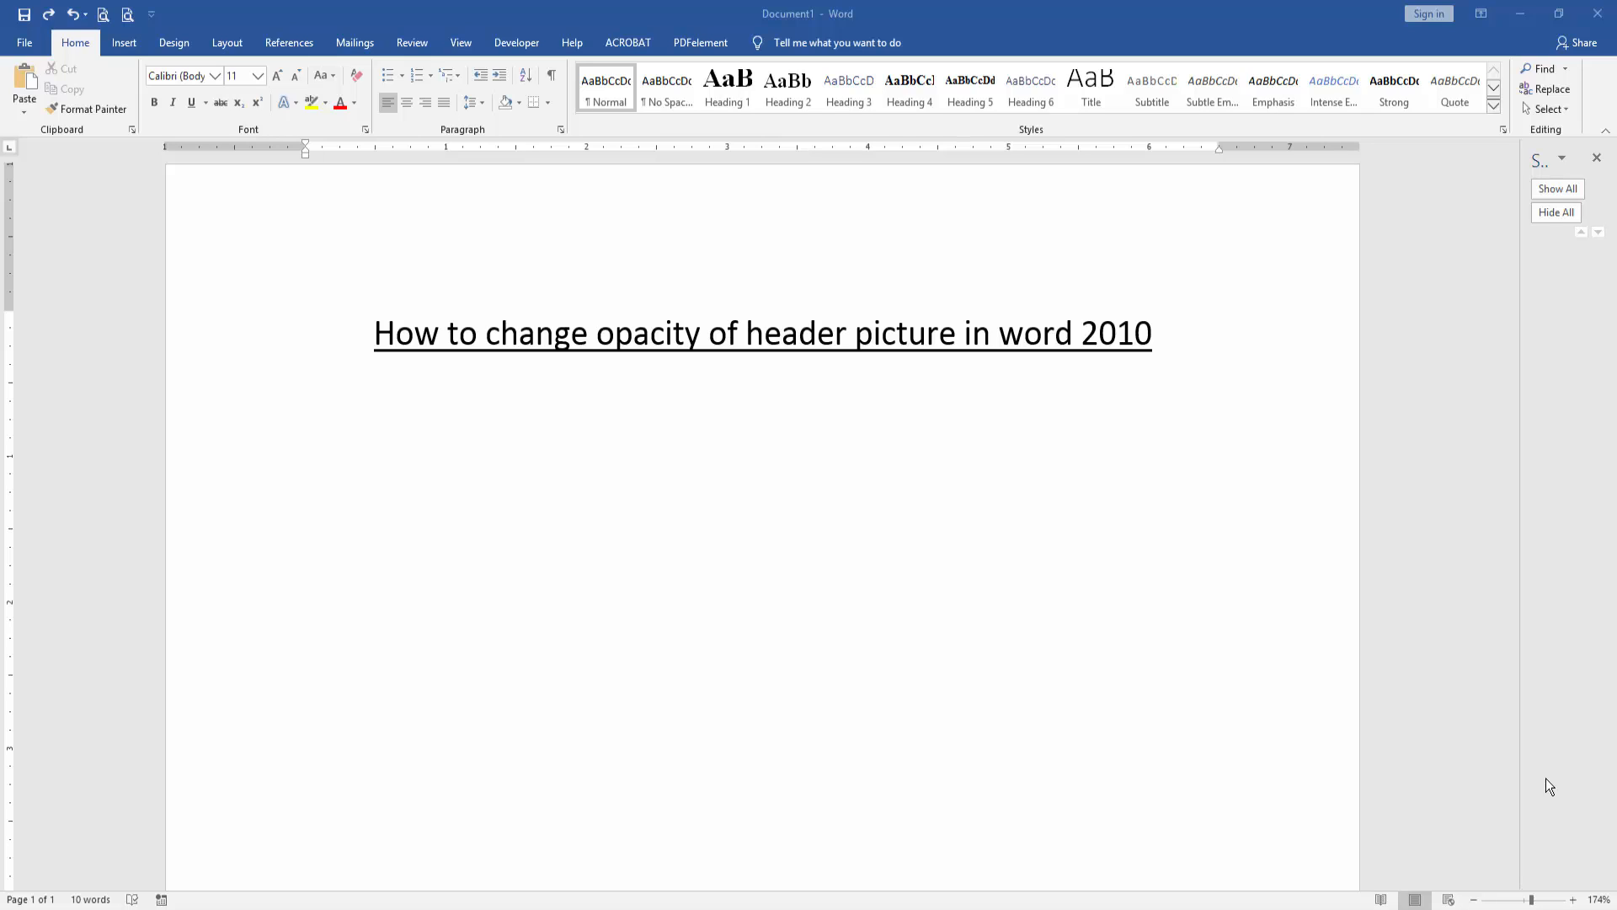
{"action": "mouse_move", "coordinate": [1549, 751]}
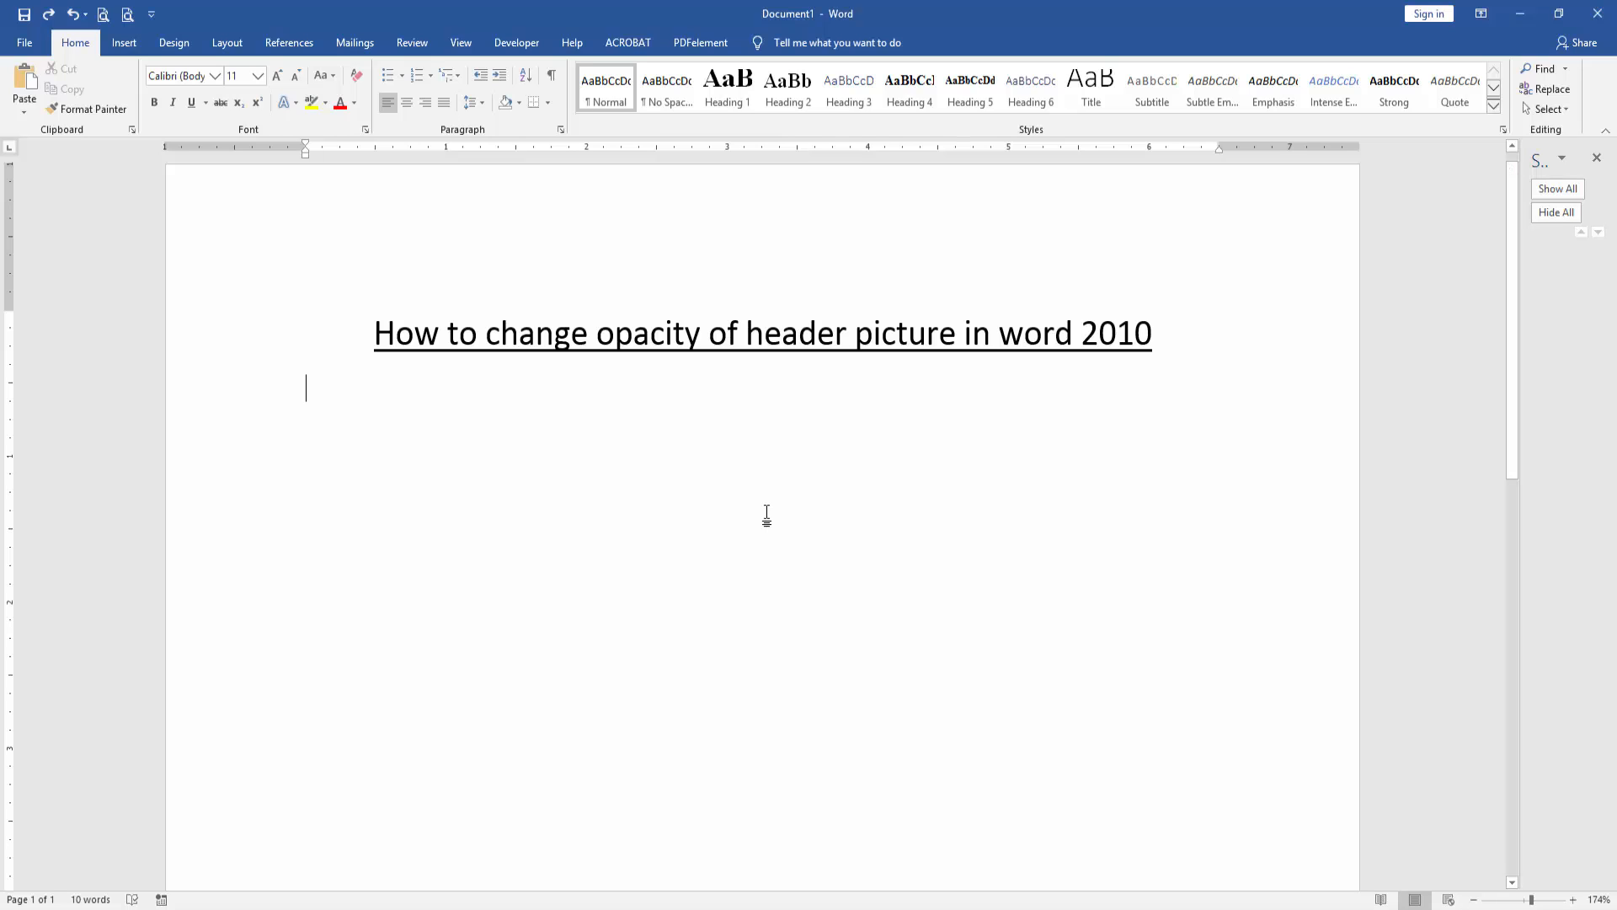
- Add a Blank header layout to the page so its placeholder appears above the title
{"action": "left_click", "coordinate": [123, 42]}
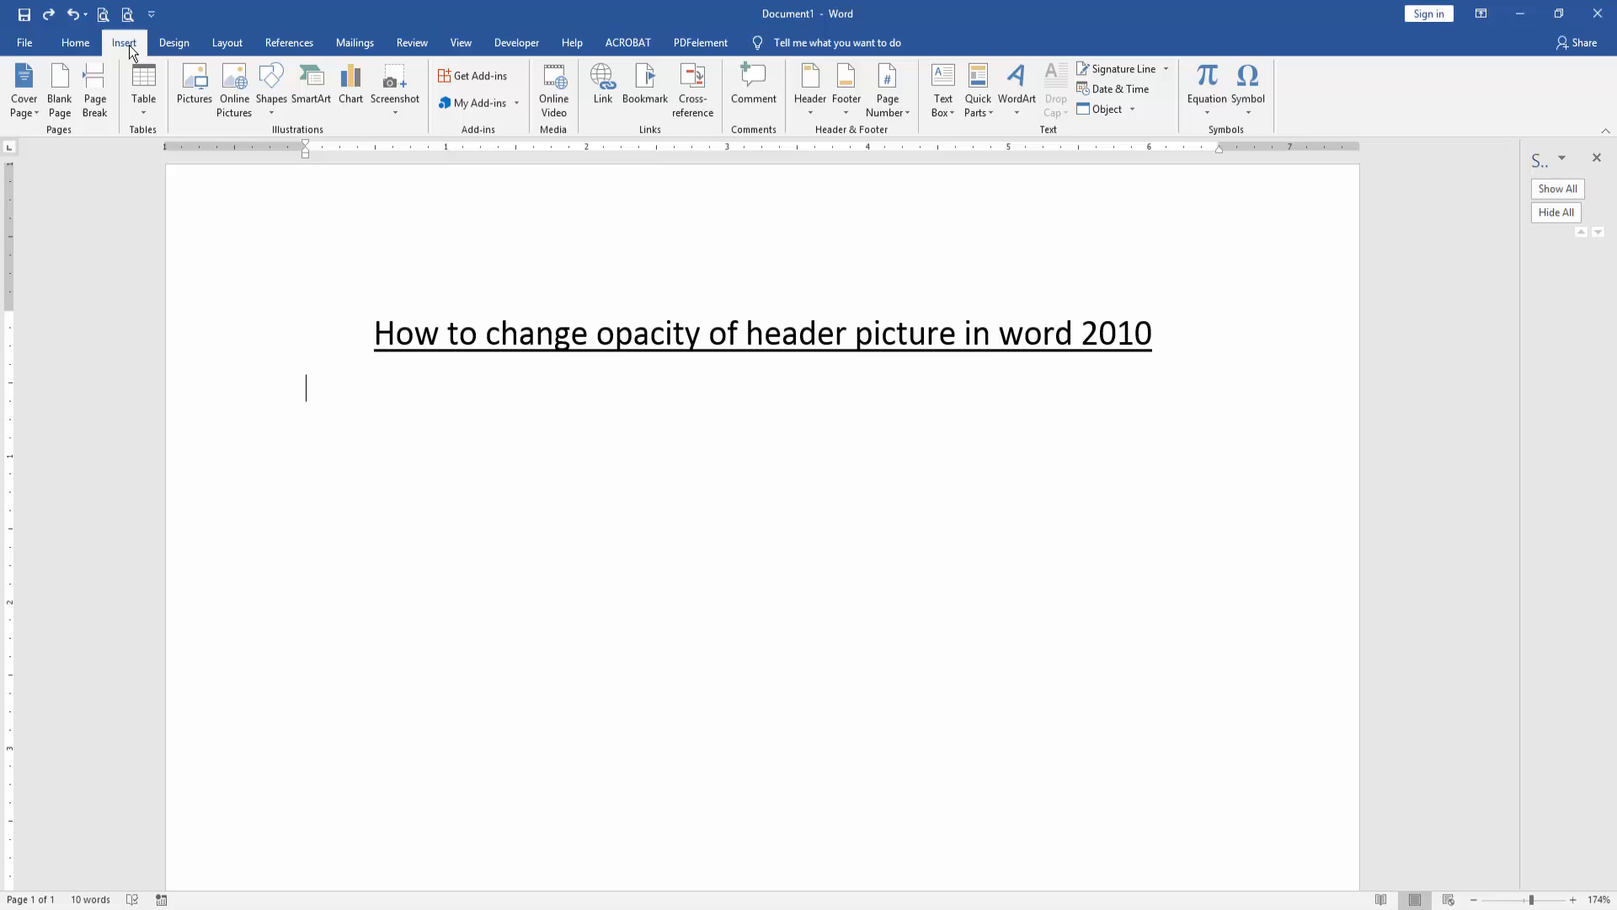
{"action": "left_click", "coordinate": [810, 88]}
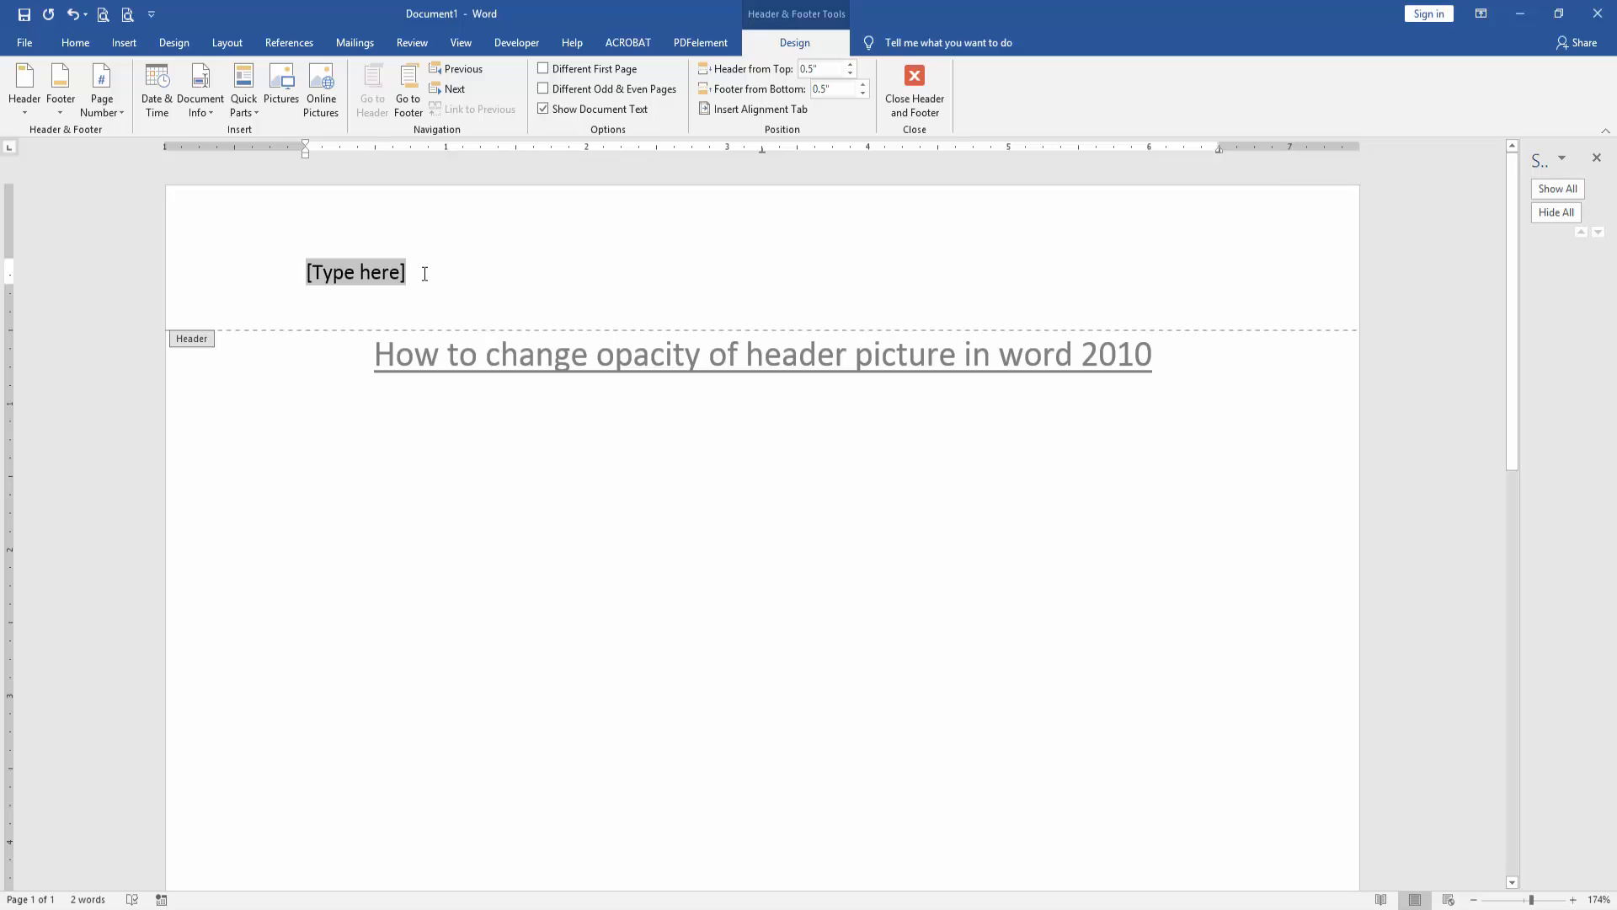
{"action": "mouse_move", "coordinate": [435, 258]}
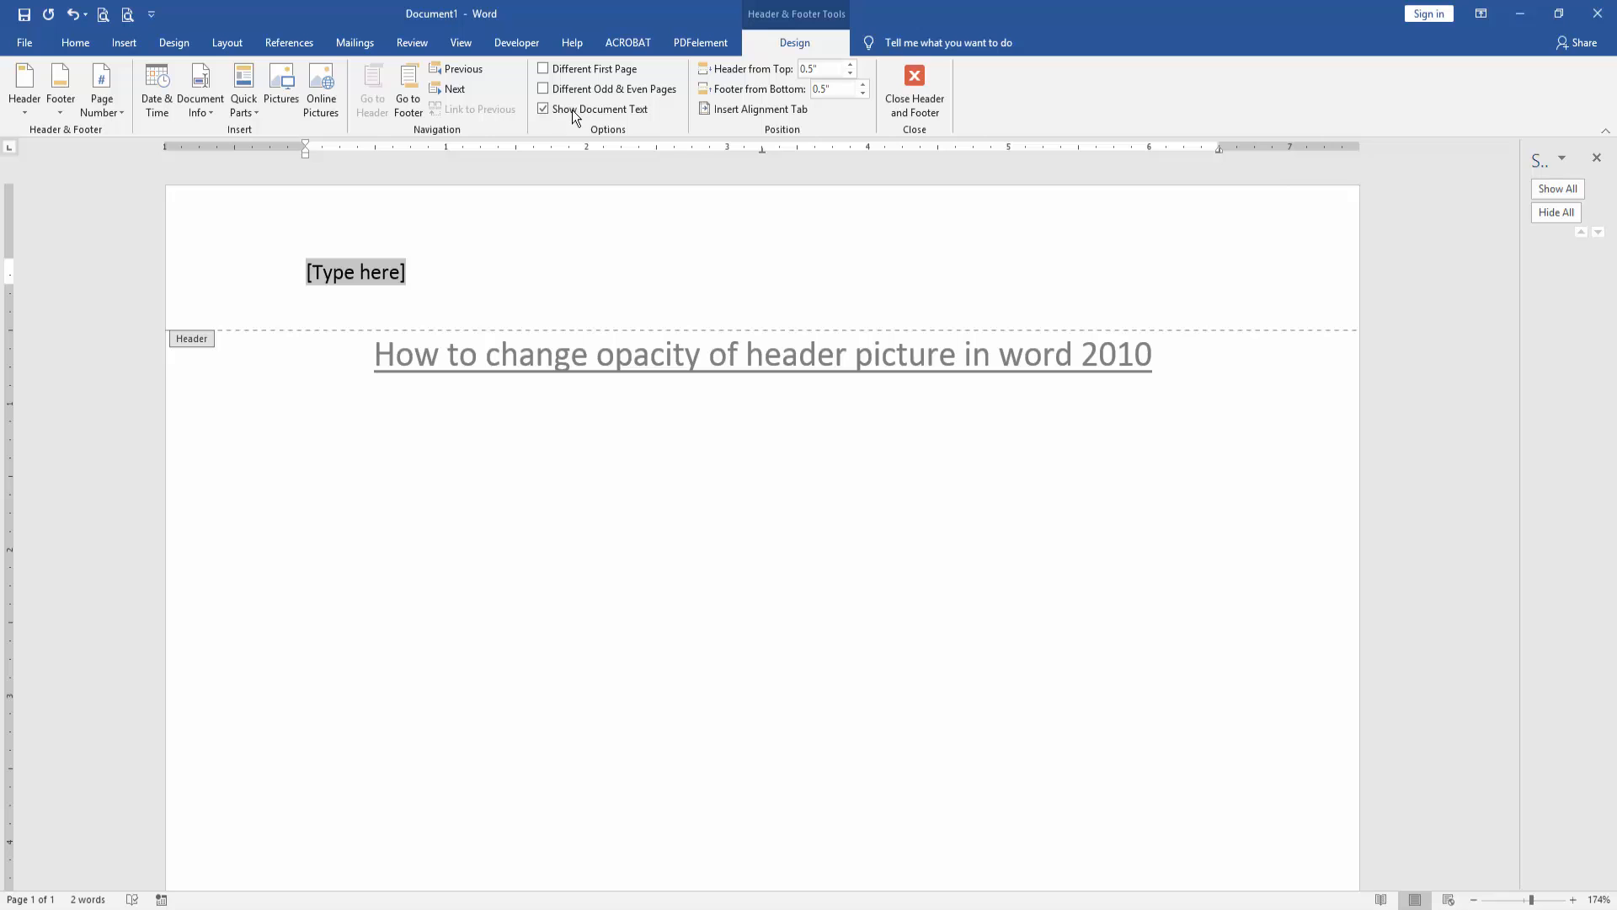
- Insert the leaf photo IMG_5337 from the images folder into the header
{"action": "left_click", "coordinate": [282, 86]}
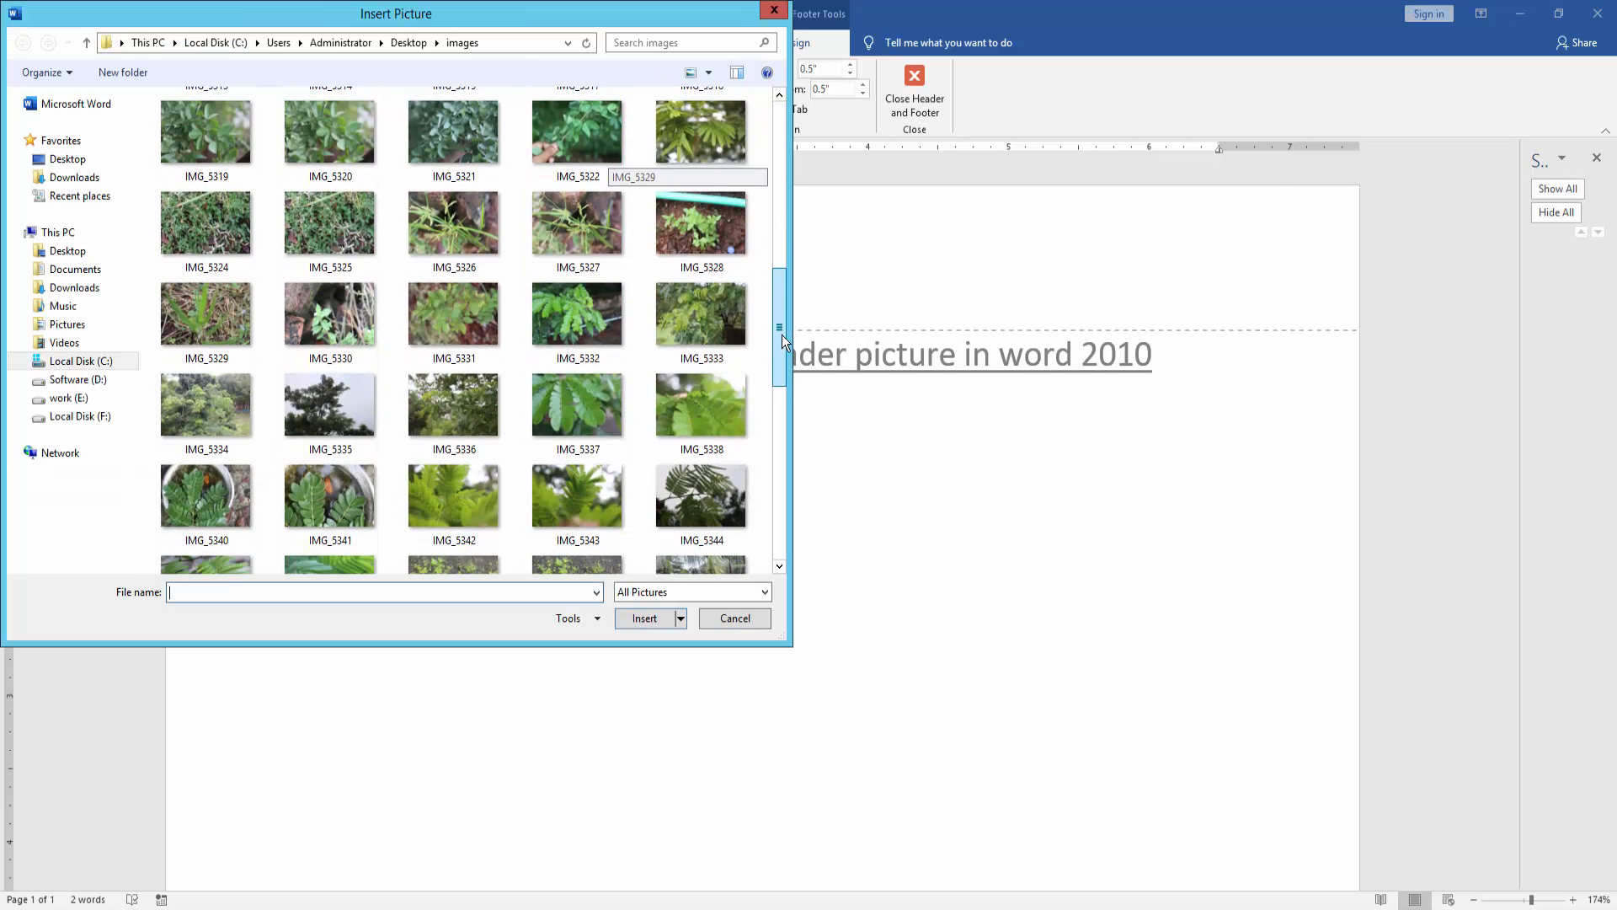
{"action": "left_click", "coordinate": [576, 411]}
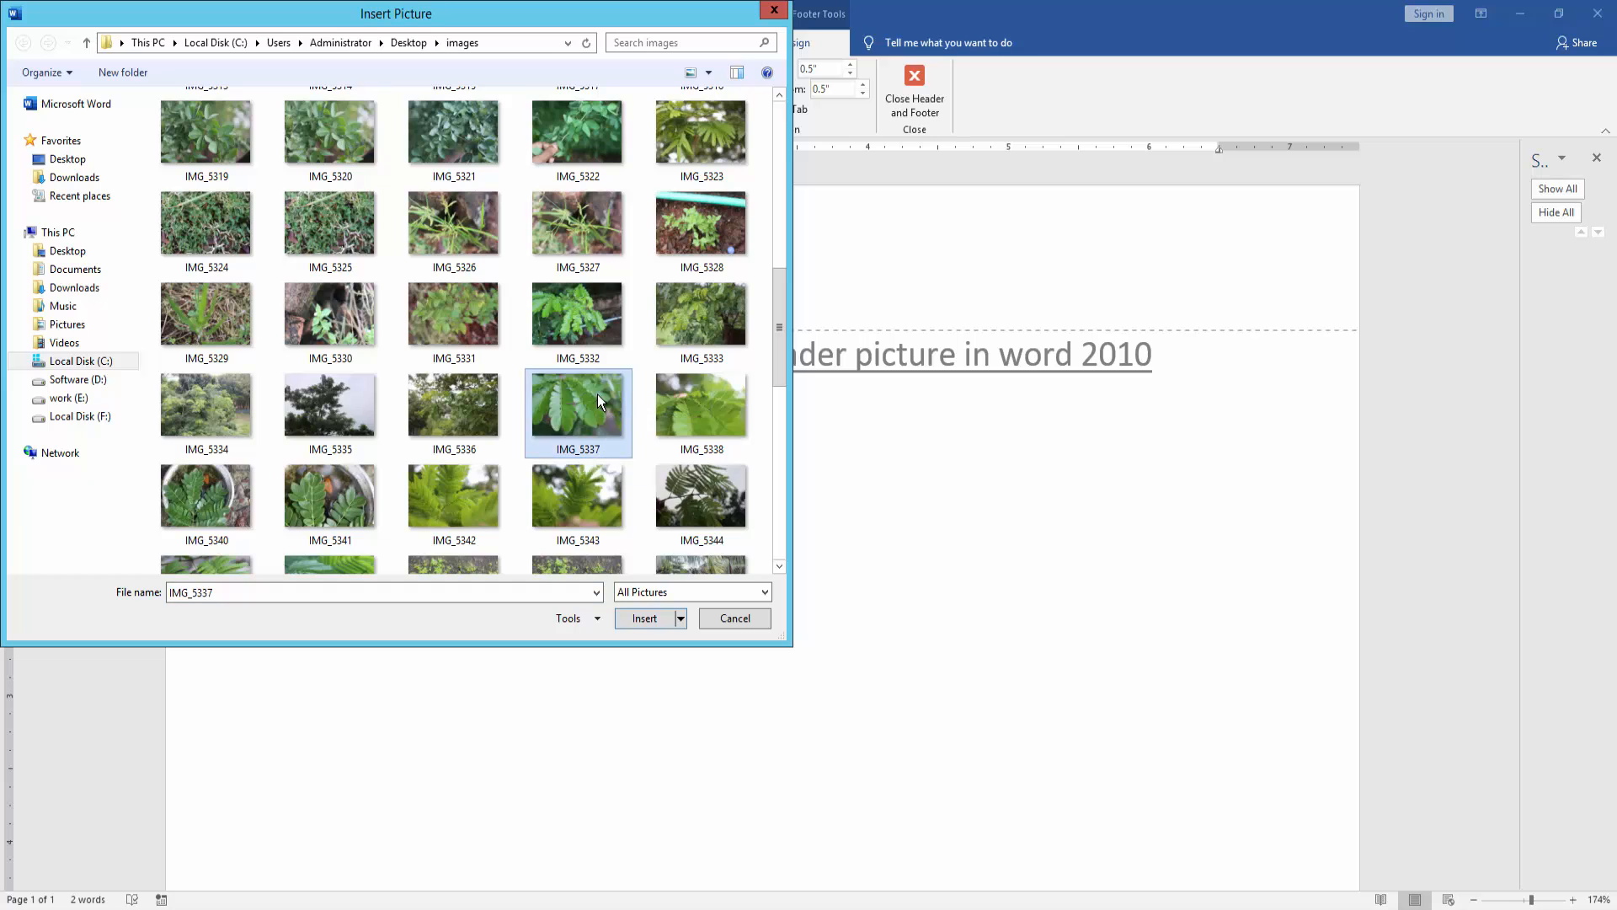
{"action": "left_click", "coordinate": [644, 618]}
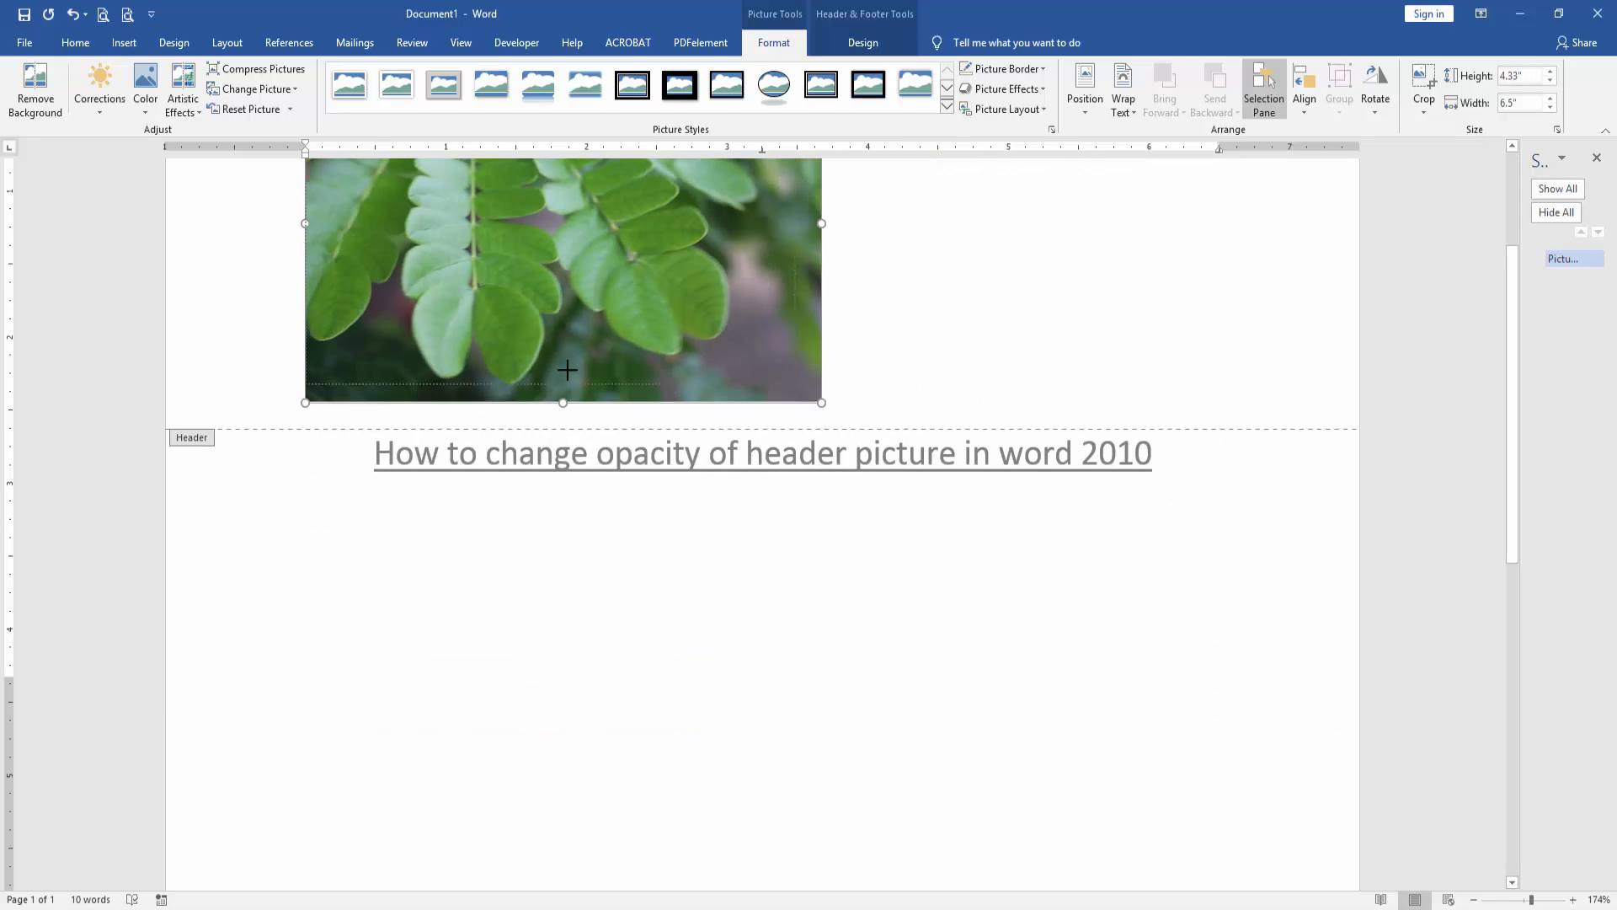
- Resize the header leaf picture down to a thumbnail of about 0.65" by 0.97"
{"action": "left_click_drag", "start_coordinate": [821, 401], "coordinate": [674, 512]}
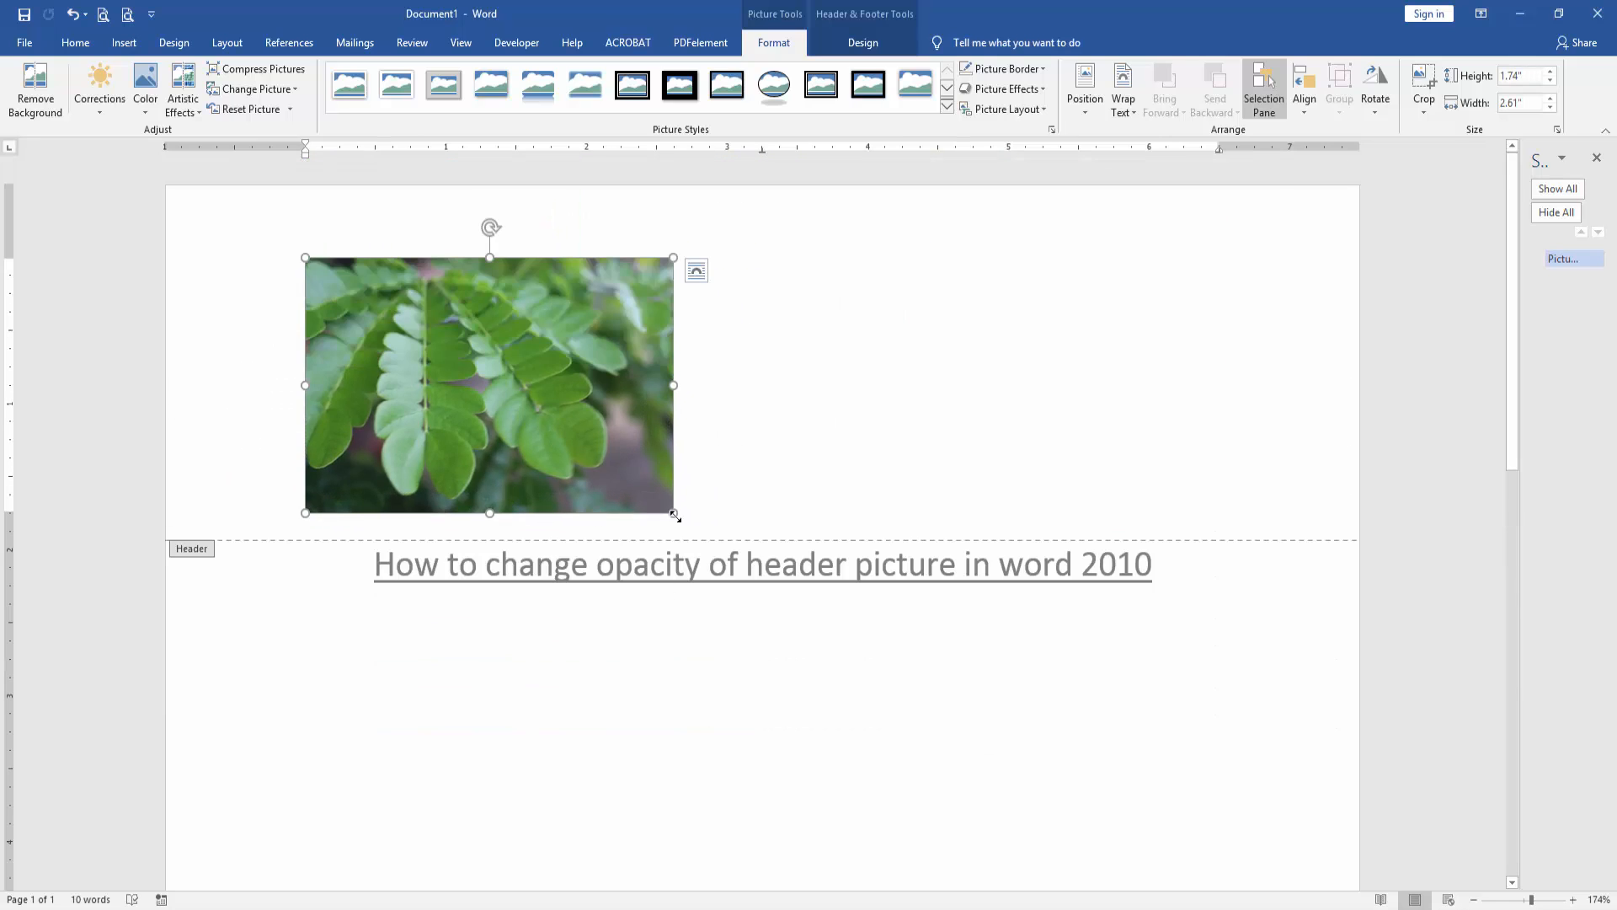
{"action": "left_click_drag", "start_coordinate": [674, 512], "coordinate": [443, 350]}
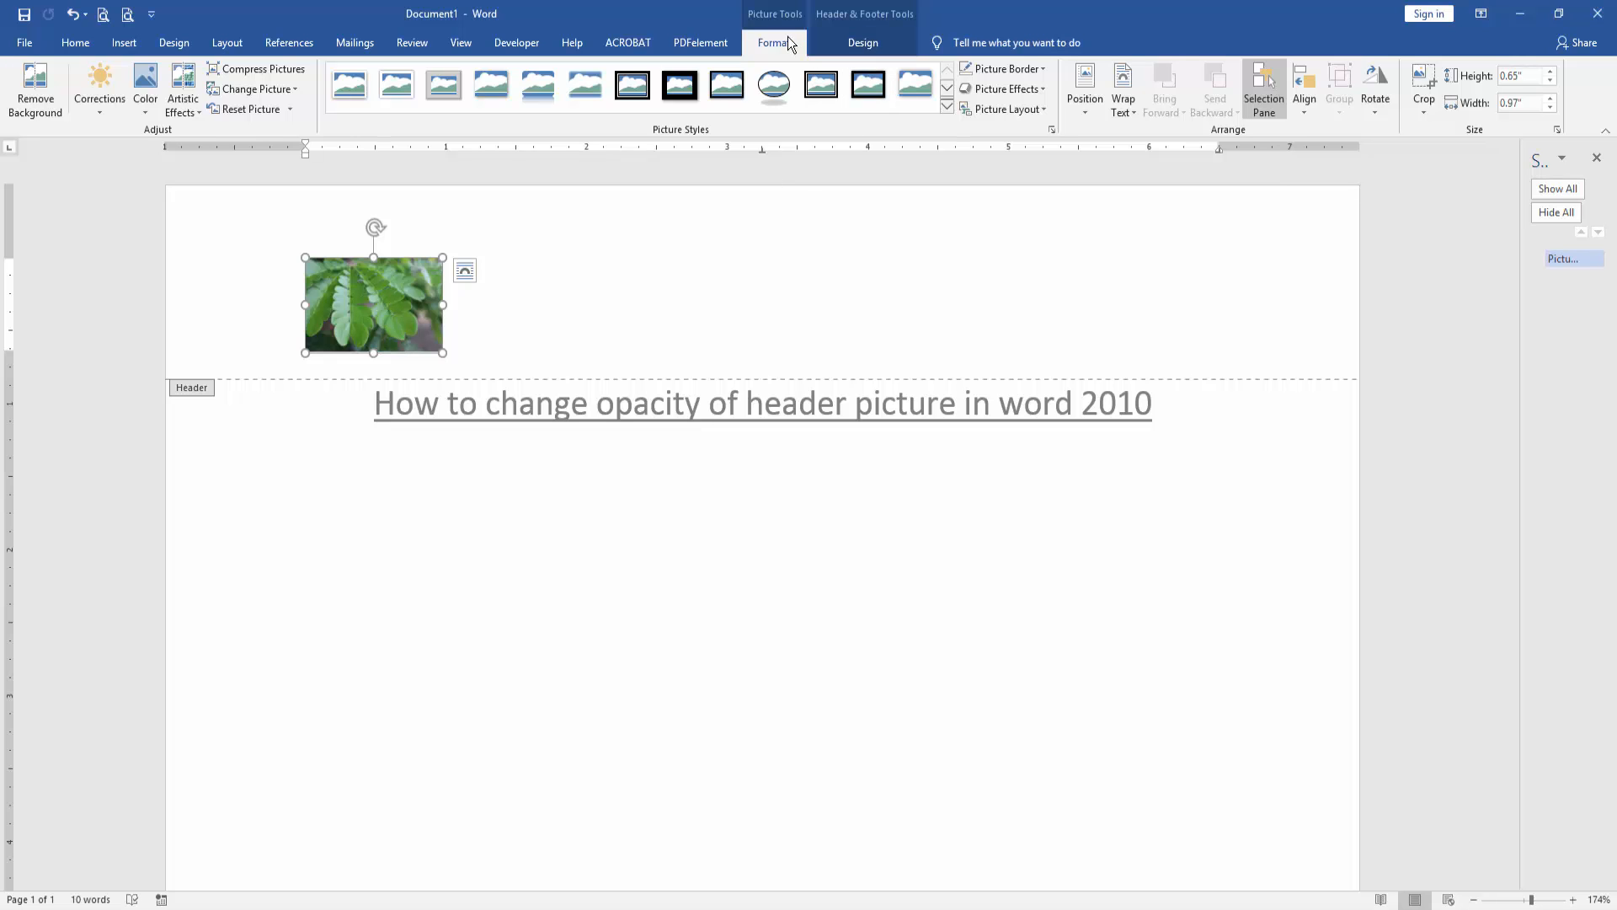
{"action": "mouse_move", "coordinate": [118, 141]}
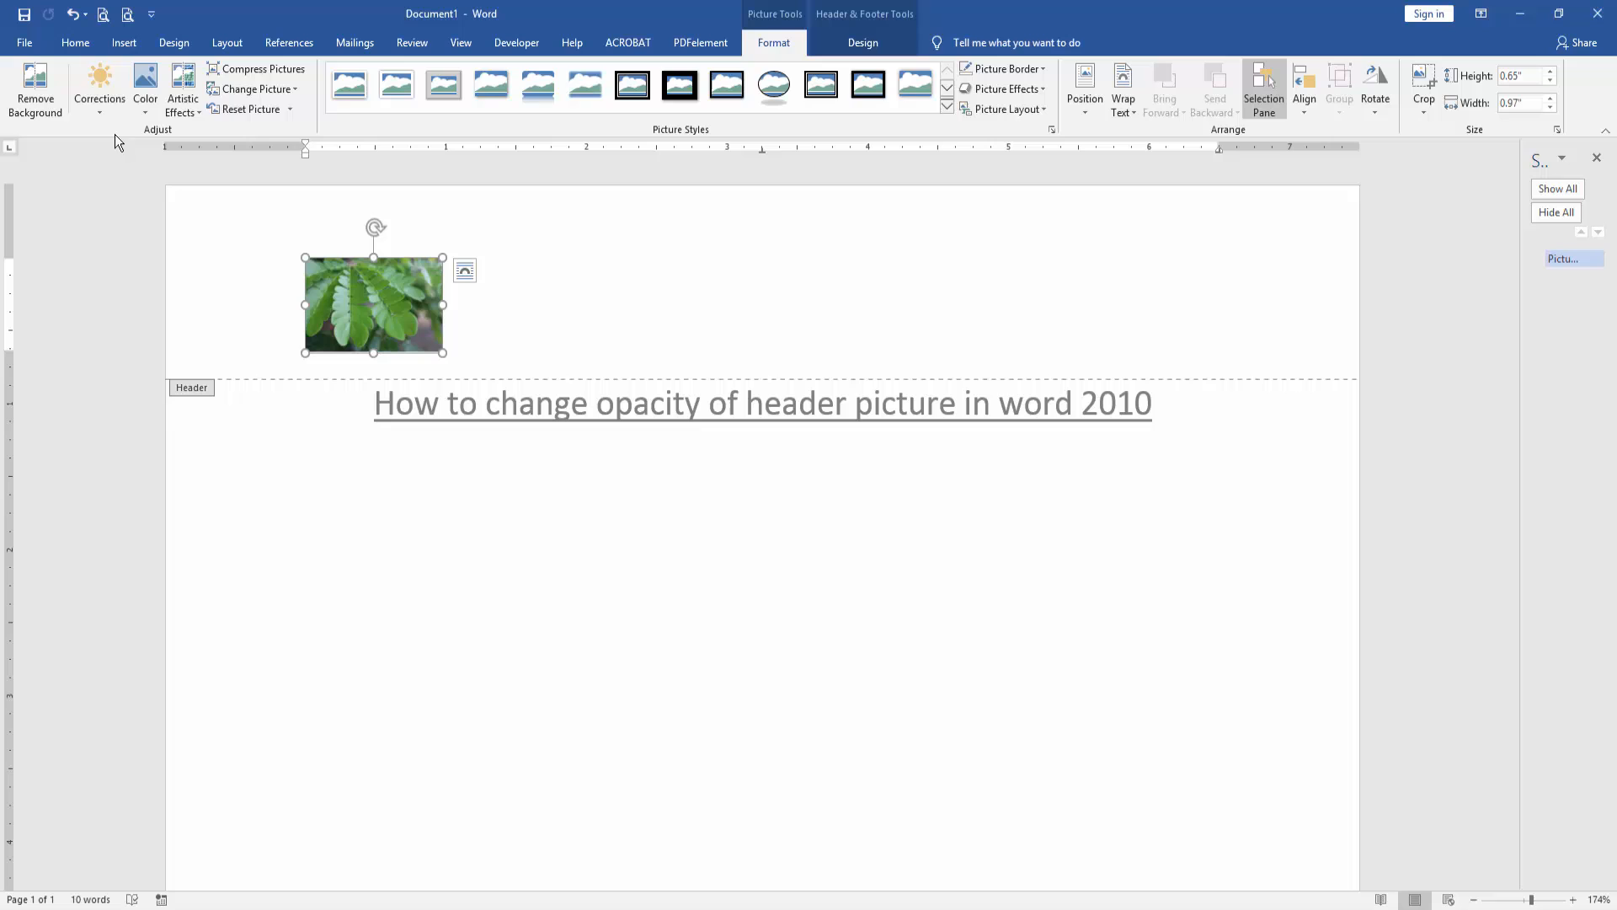
- Show the brightness and contrast correction presets for the header thumbnail
{"action": "left_click", "coordinate": [98, 91]}
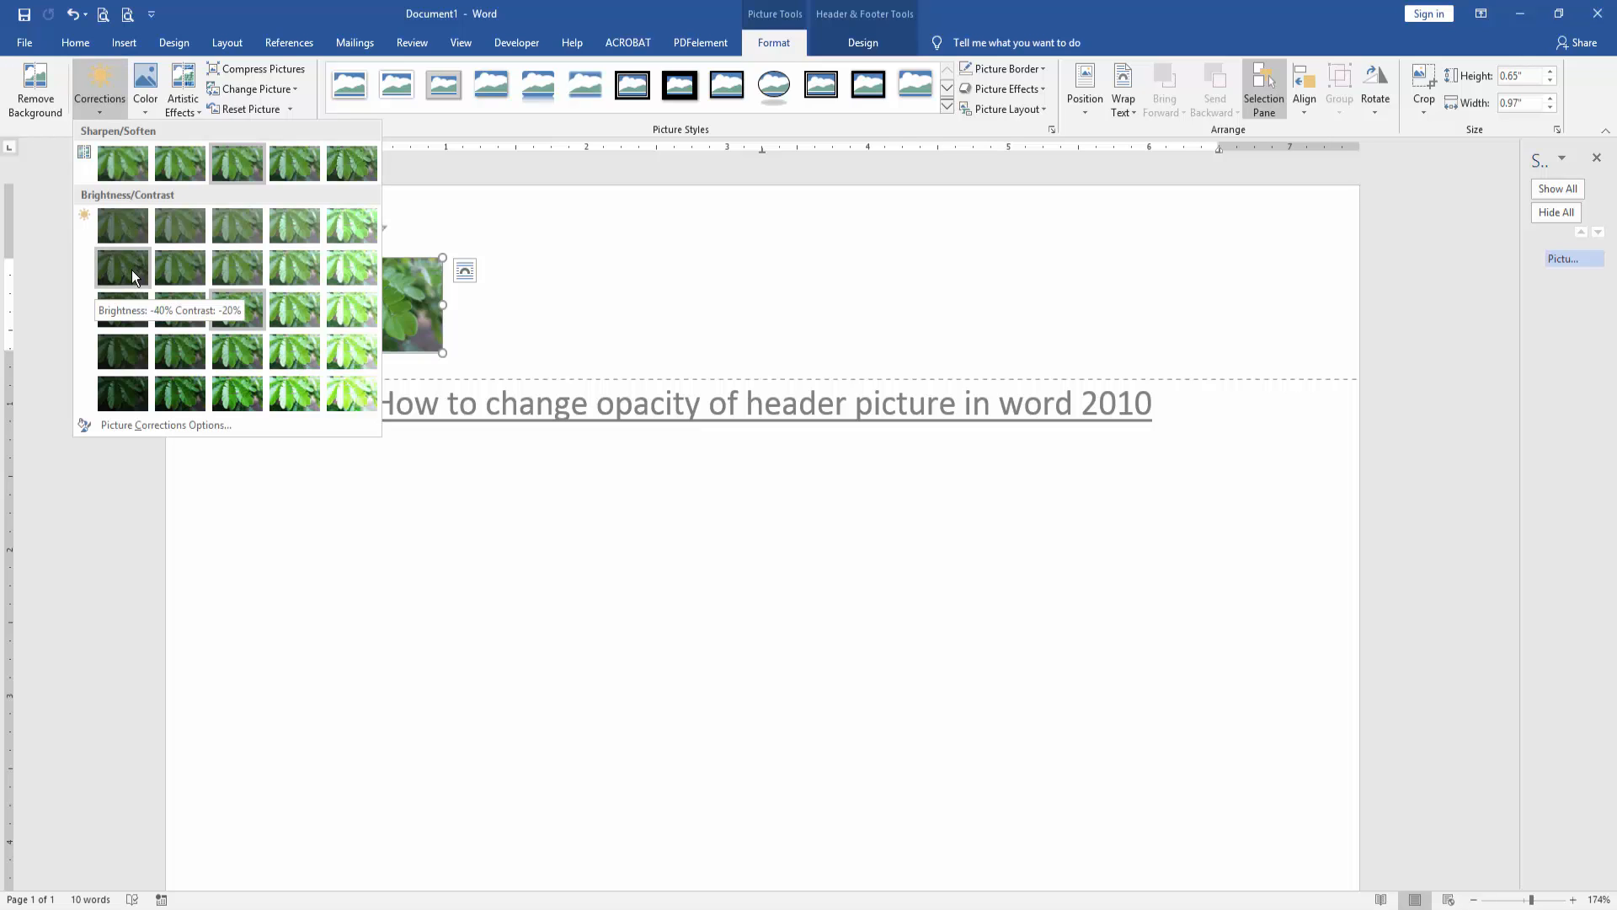
{"action": "mouse_move", "coordinate": [123, 310]}
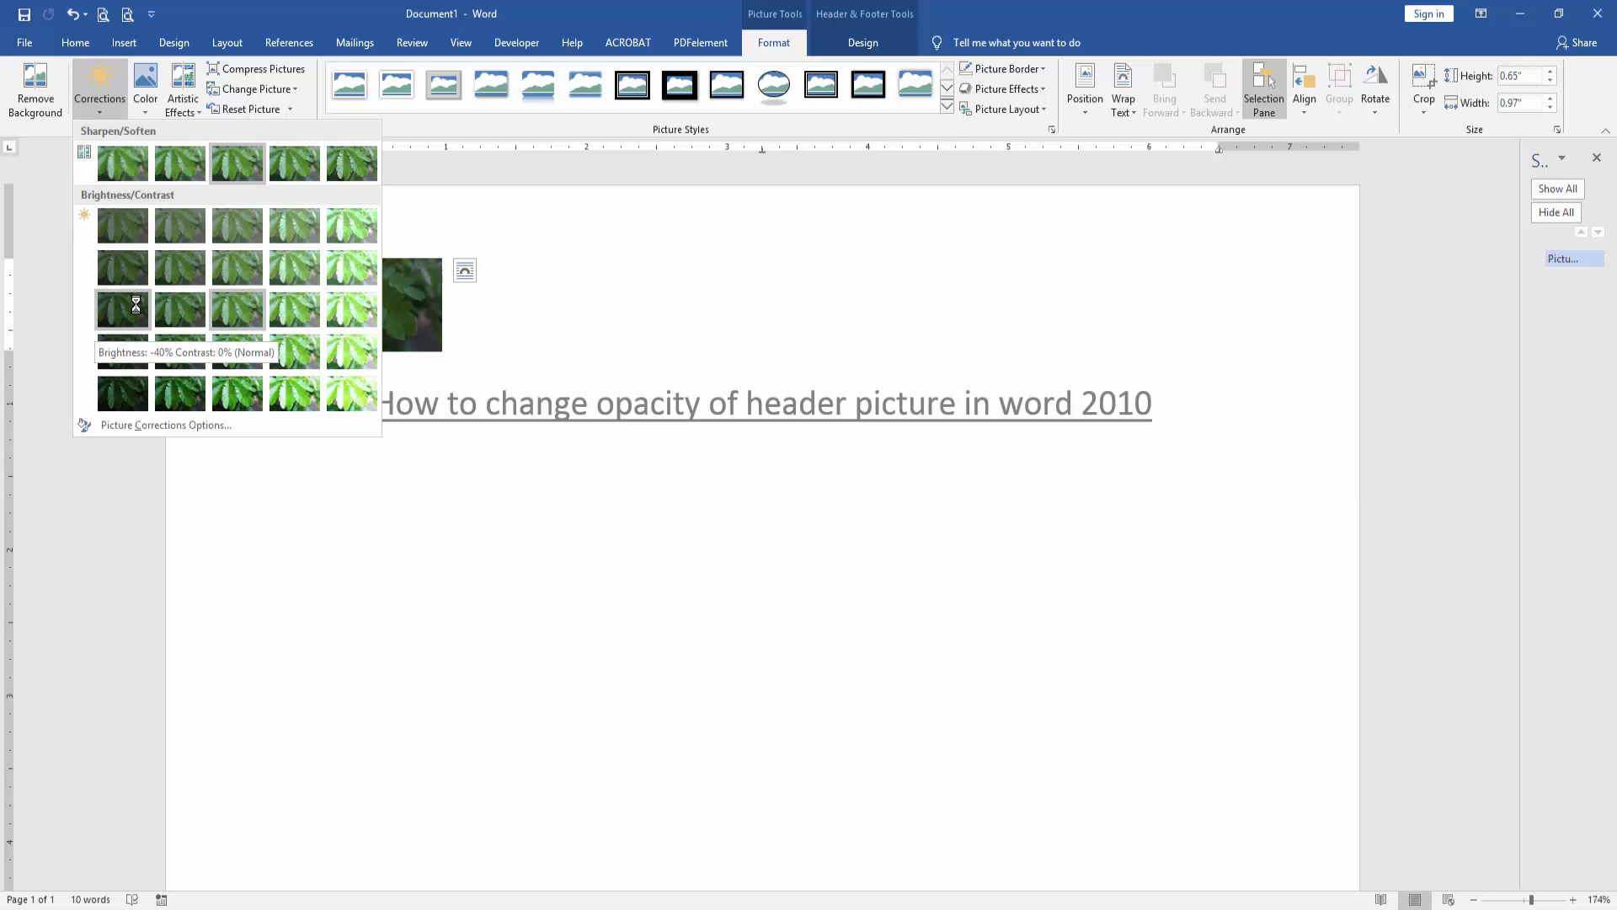
{"action": "mouse_move", "coordinate": [122, 351]}
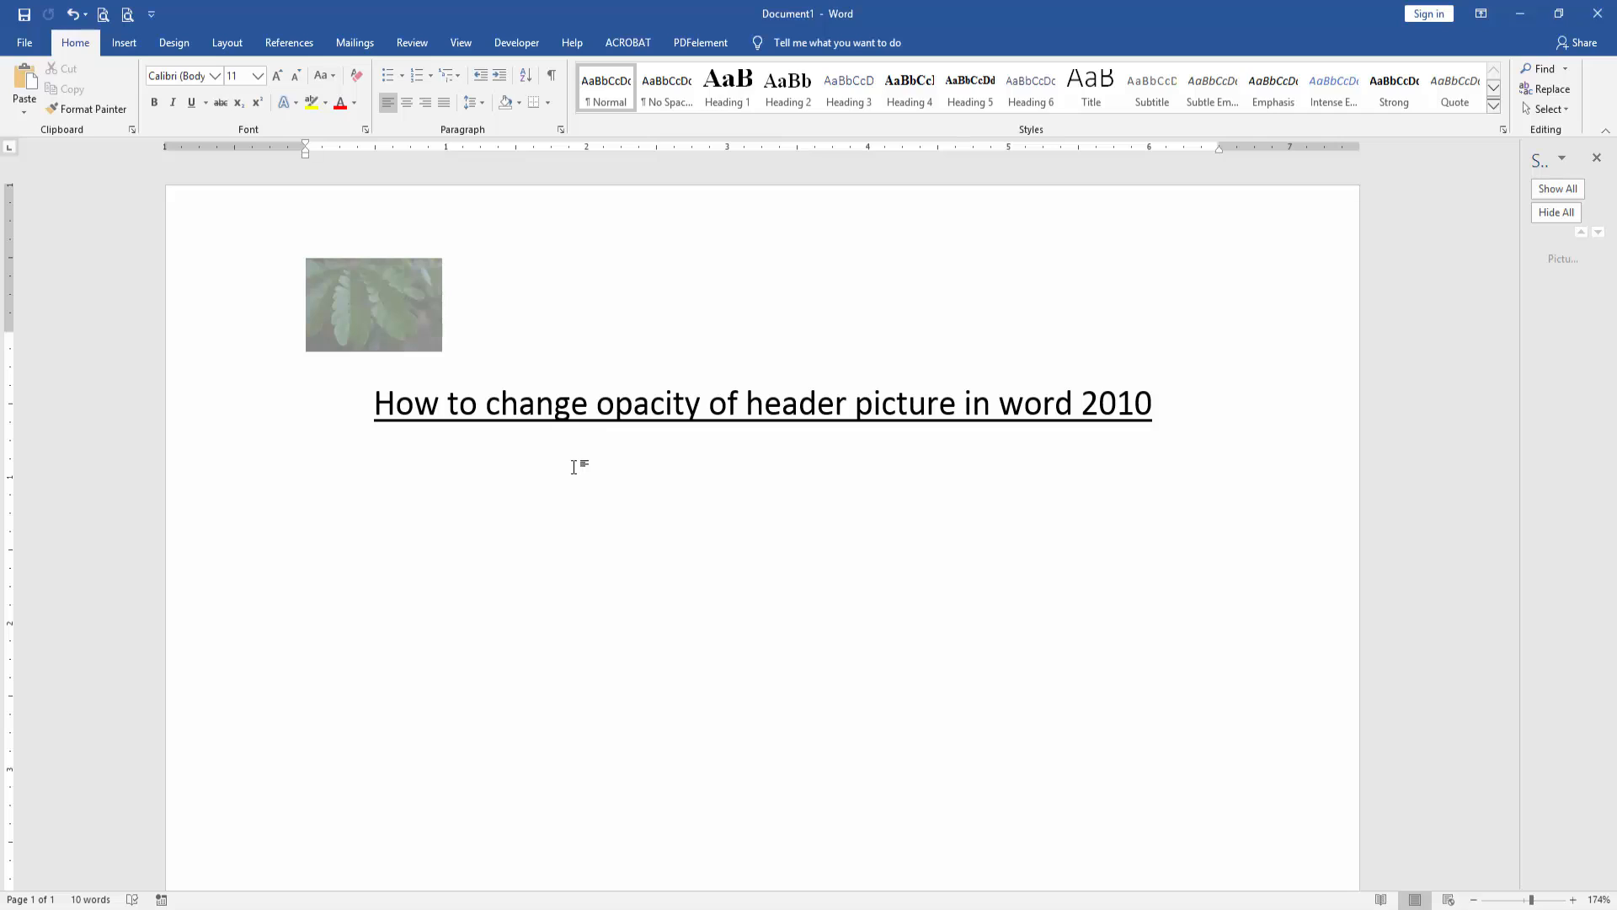
{"action": "left_click", "coordinate": [305, 457]}
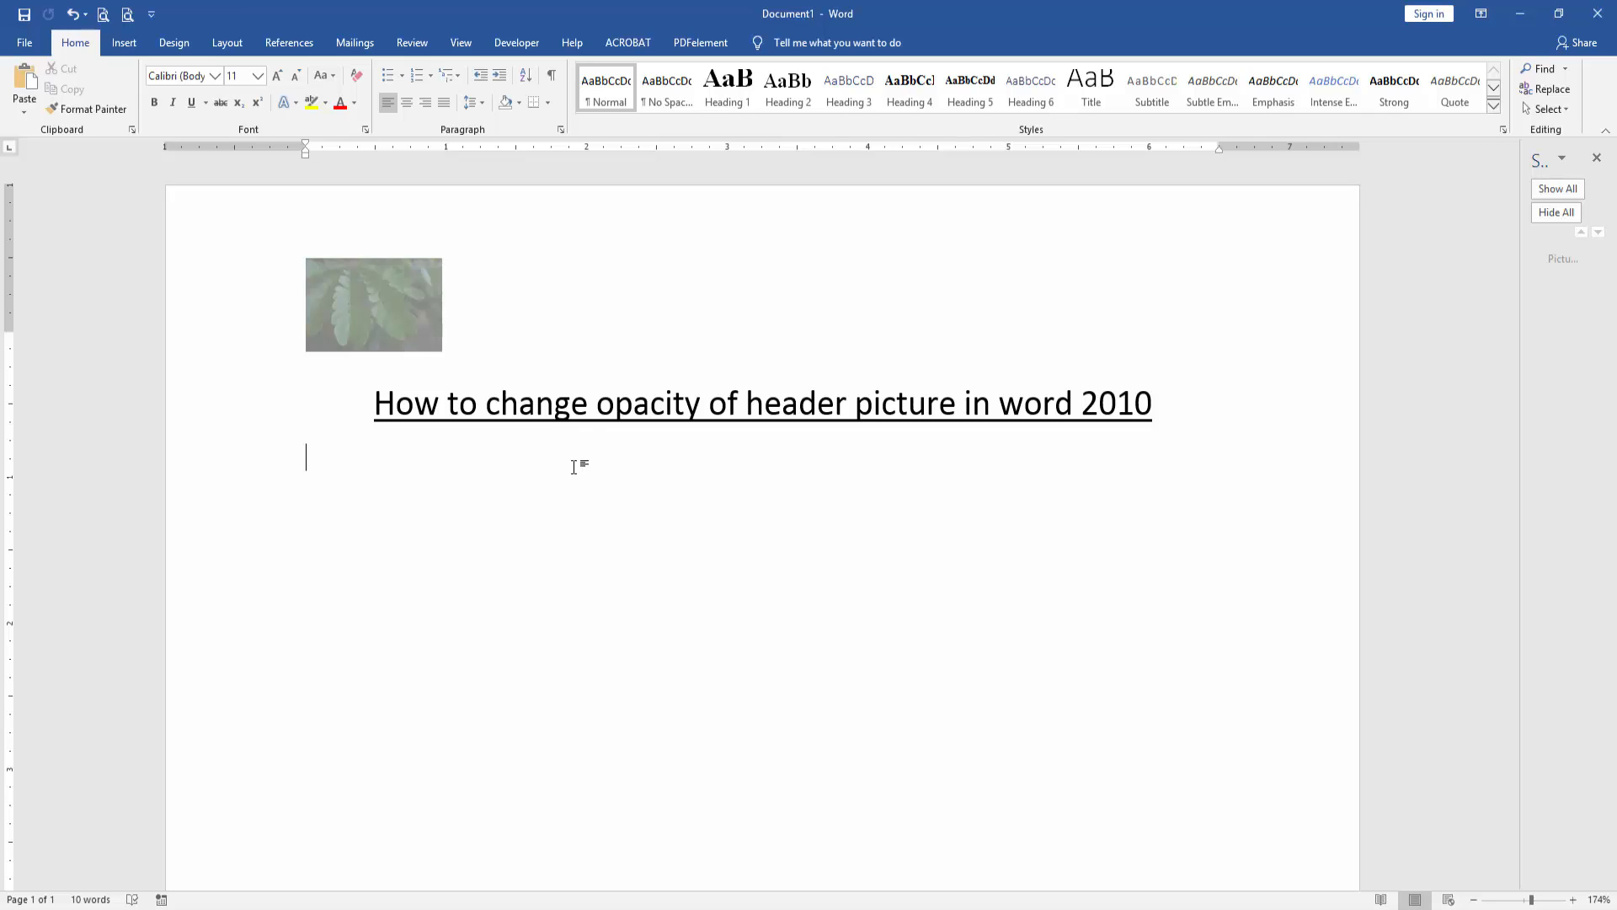